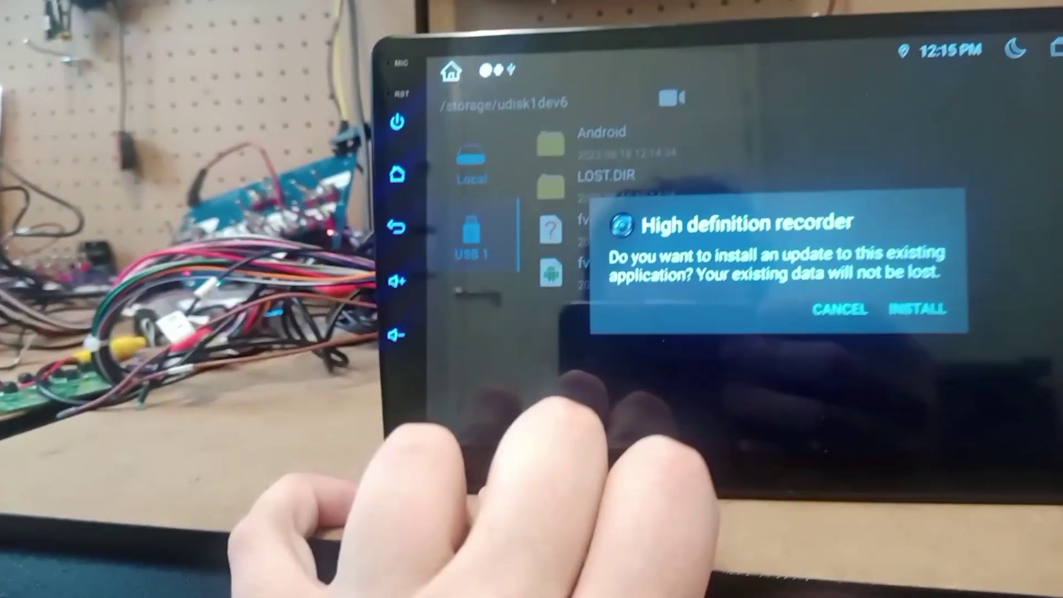
- Confirm the High definition recorder update install from the USB drive
left_click(914, 310)
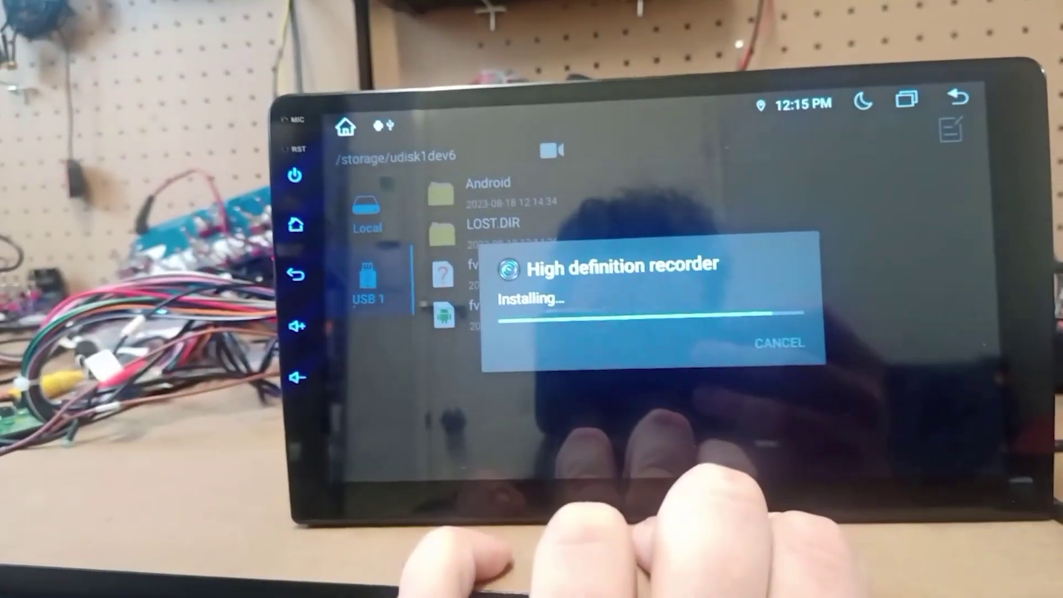